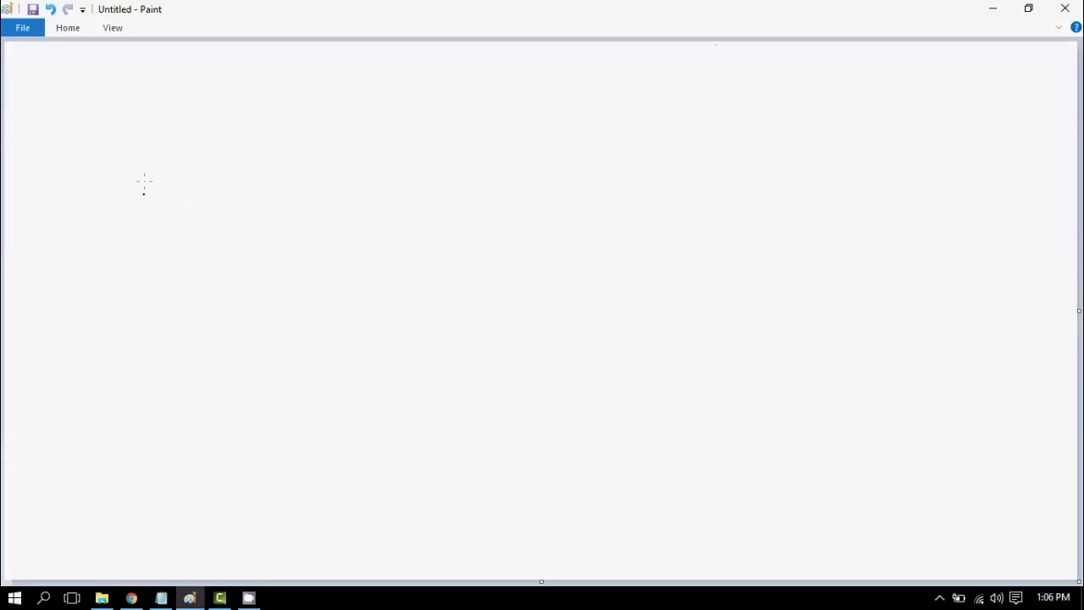
{"action": "mouse_move", "coordinate": [156, 115]}
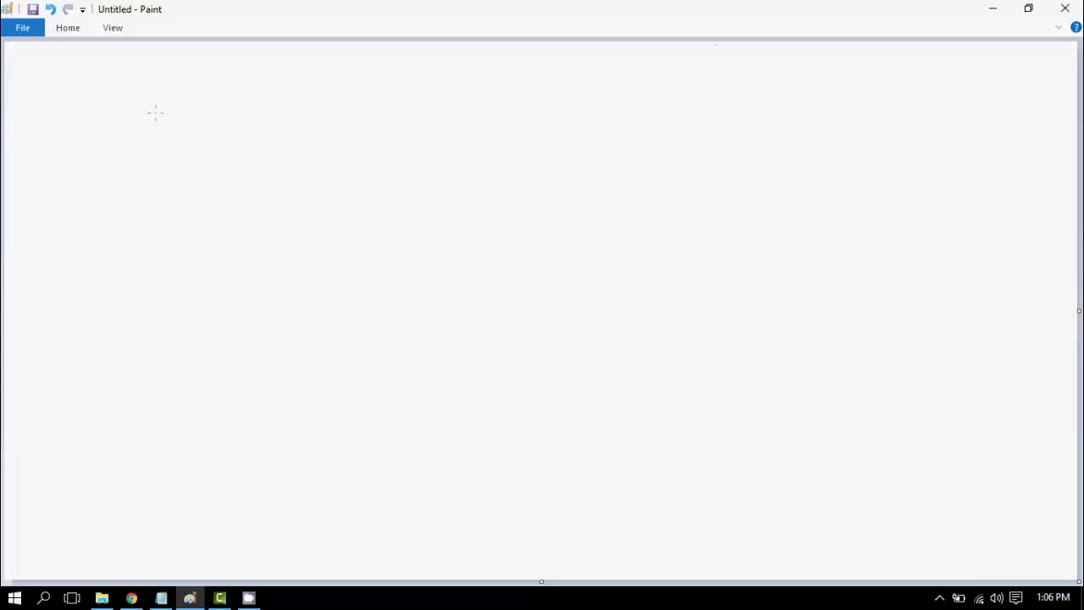
{"action": "mouse_move", "coordinate": [162, 115]}
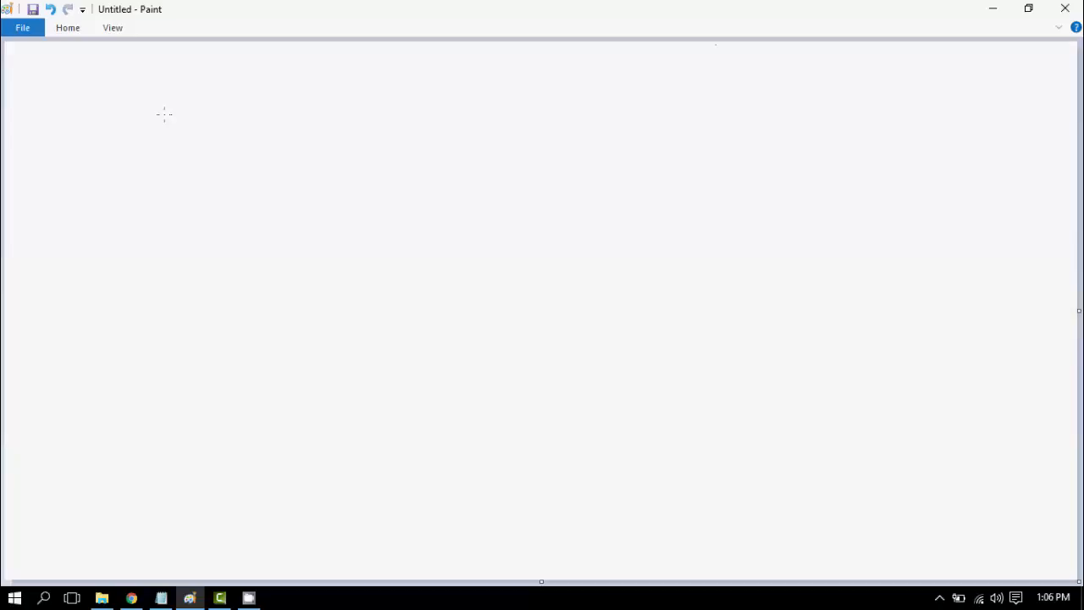
{"action": "mouse_move", "coordinate": [179, 119]}
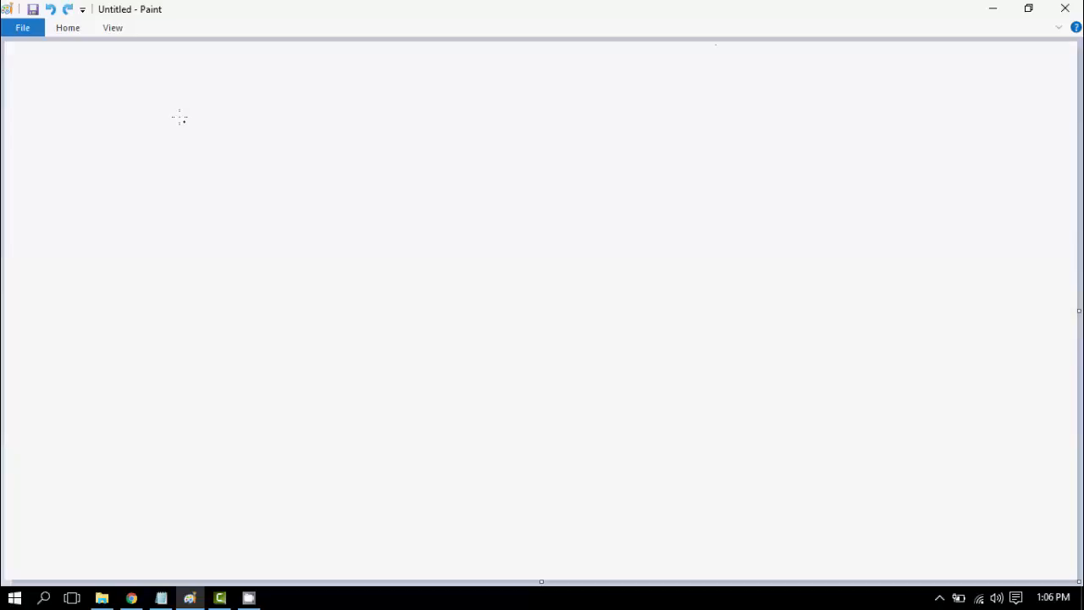
Step: Sketch the phone's outer body, inner screen rectangle and a side button on its right edge
{"action": "left_click_drag", "start_coordinate": [159, 105], "coordinate": [934, 115]}
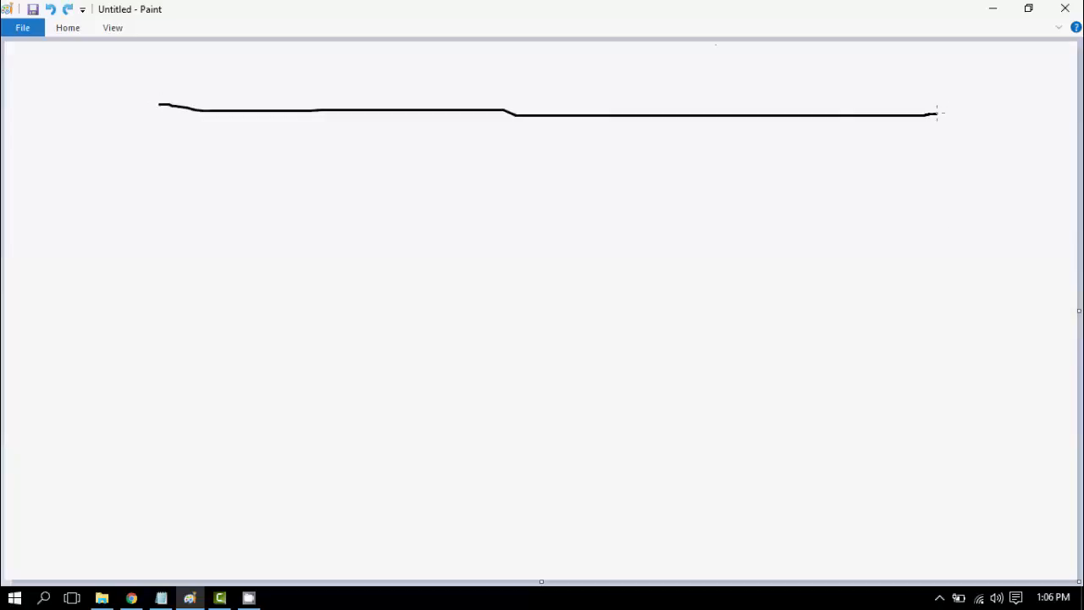
{"action": "left_click_drag", "start_coordinate": [934, 110], "coordinate": [575, 511]}
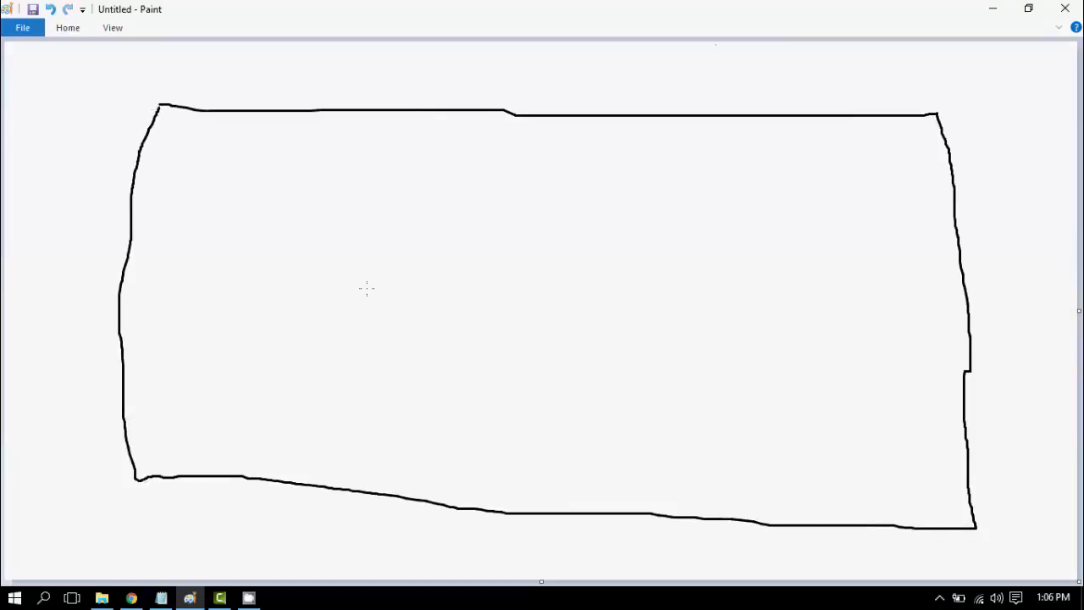
{"action": "mouse_move", "coordinate": [228, 139]}
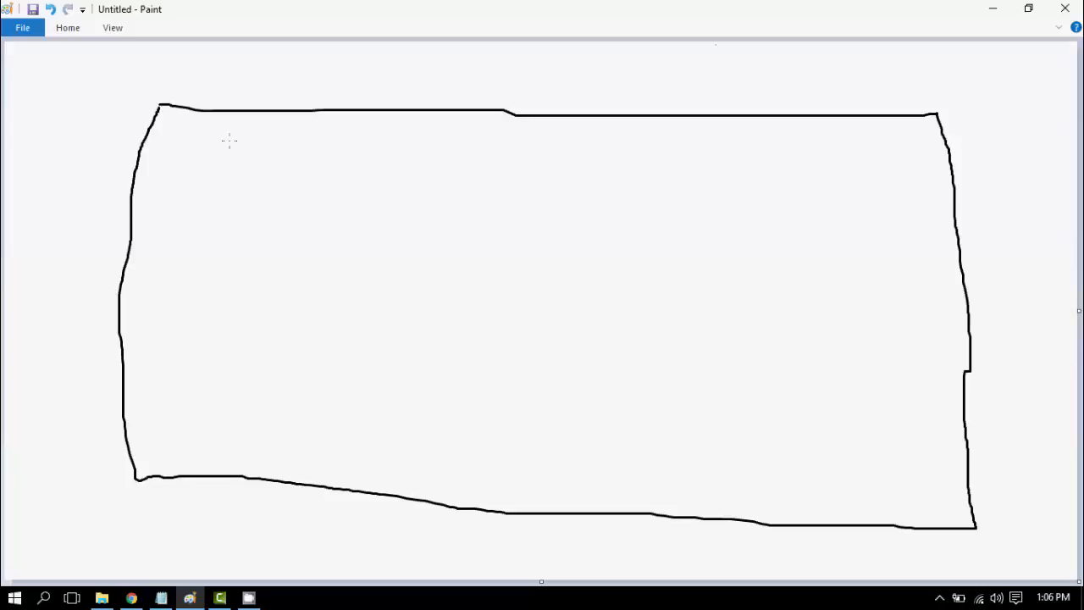
{"action": "left_click_drag", "start_coordinate": [229, 139], "coordinate": [872, 482]}
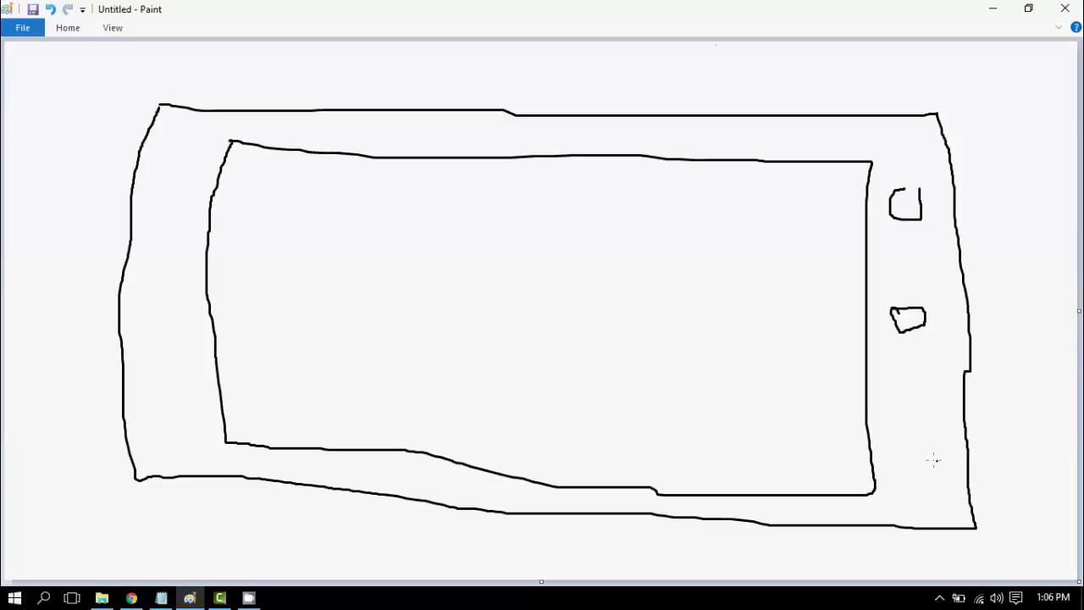
{"action": "left_click_drag", "start_coordinate": [897, 427], "coordinate": [923, 457]}
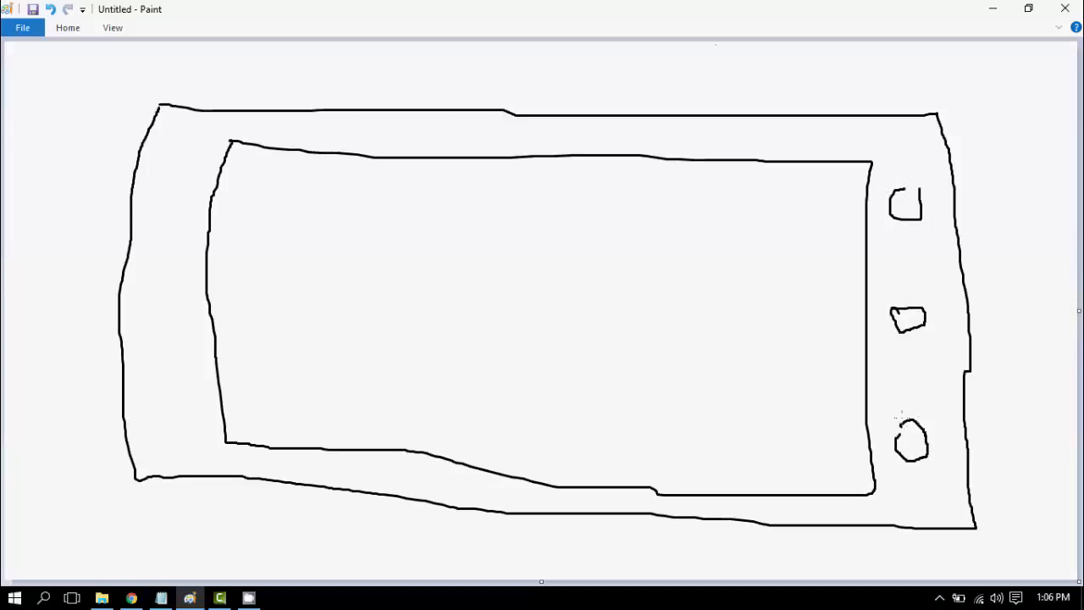
{"action": "mouse_move", "coordinate": [592, 222]}
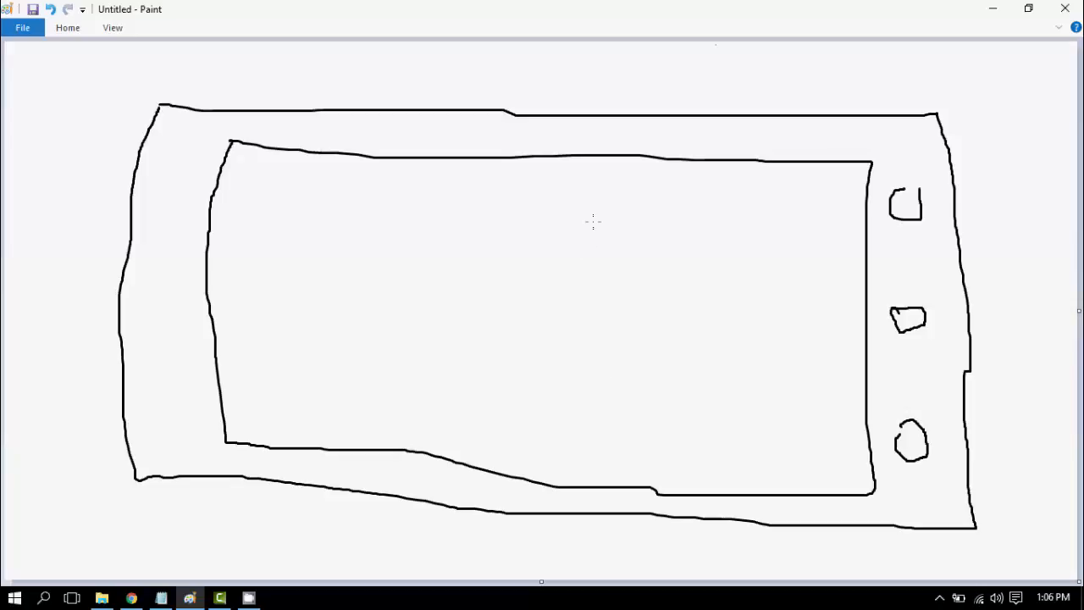
{"action": "mouse_move", "coordinate": [630, 210]}
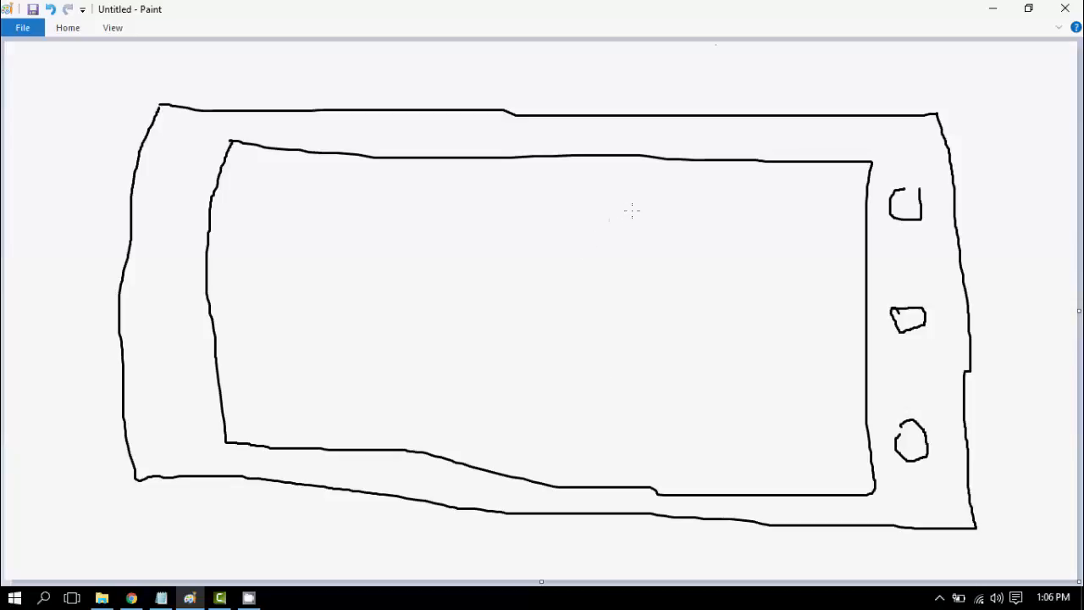
Step: Draw a diamond tabletop with four legs dropping from its corners inside the screen
{"action": "left_click_drag", "start_coordinate": [617, 224], "coordinate": [542, 270]}
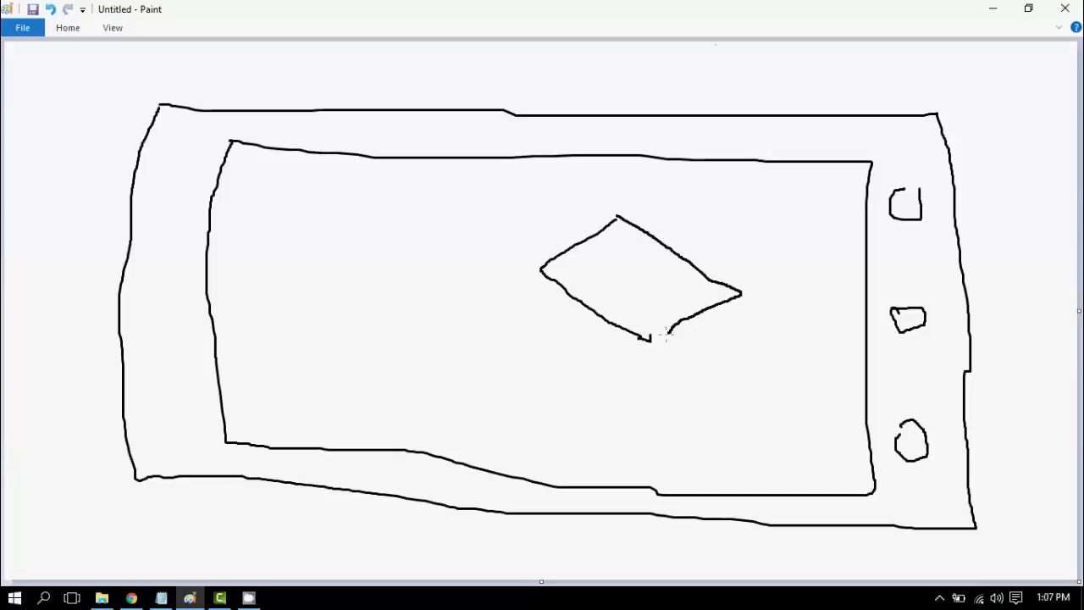
{"action": "left_click_drag", "start_coordinate": [647, 335], "coordinate": [650, 432]}
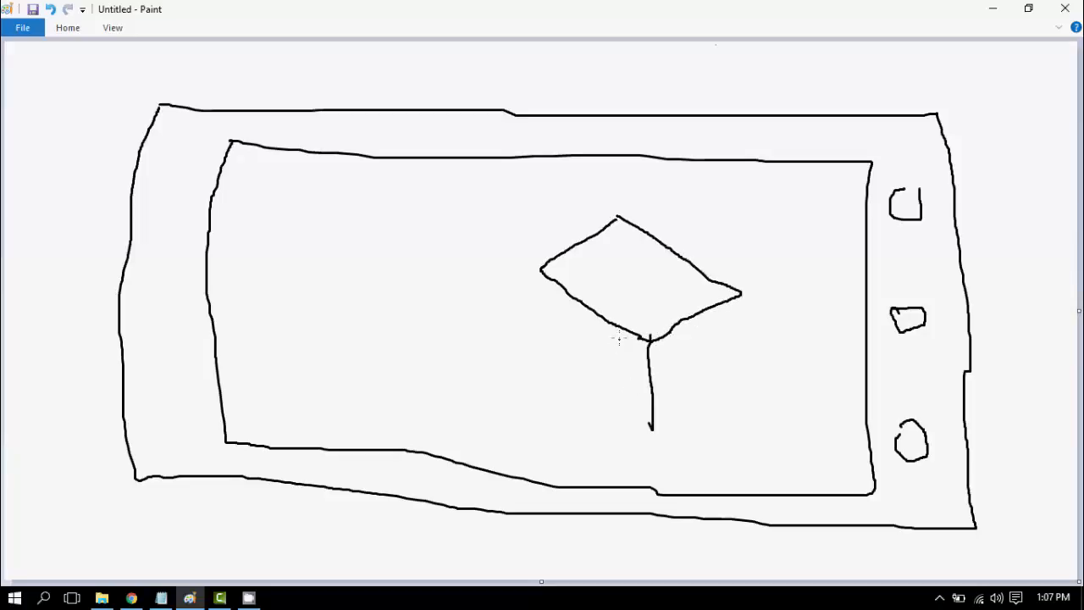
{"action": "left_click_drag", "start_coordinate": [613, 335], "coordinate": [613, 355]}
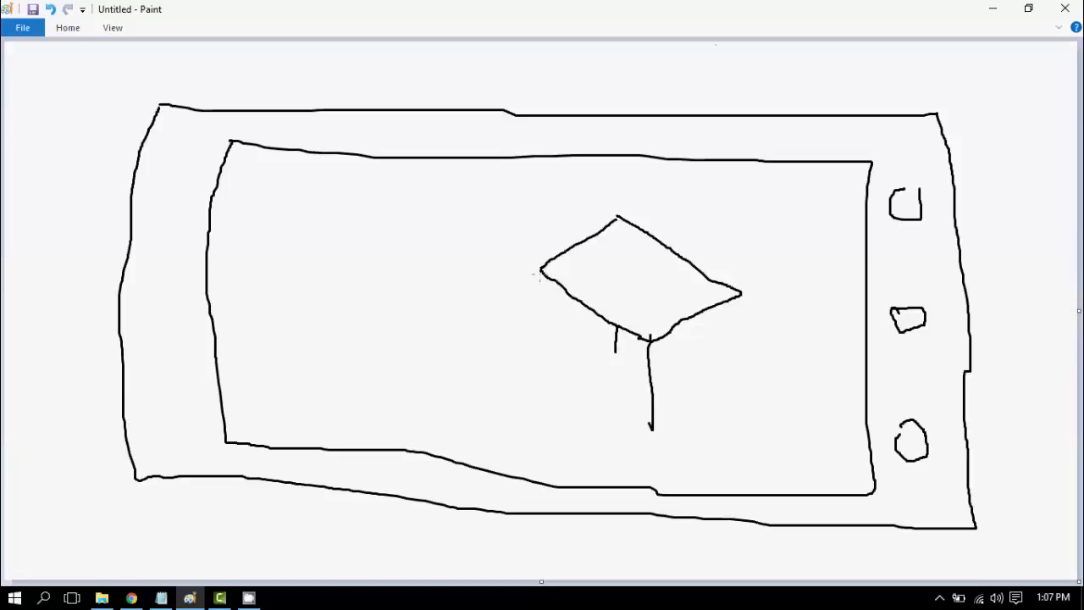
{"action": "left_click_drag", "start_coordinate": [540, 273], "coordinate": [548, 393]}
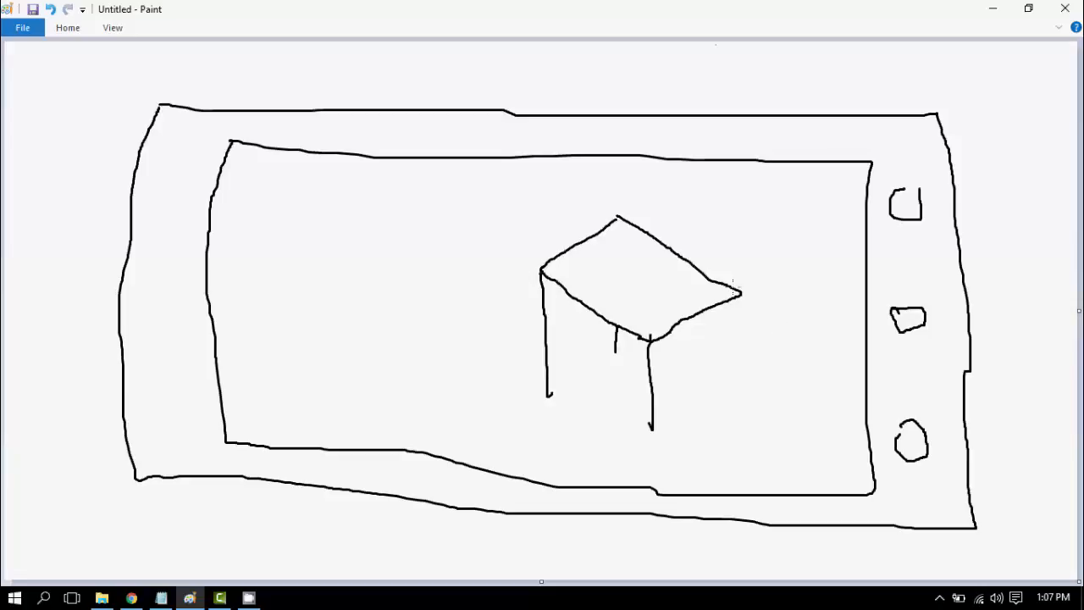
{"action": "left_click_drag", "start_coordinate": [737, 291], "coordinate": [735, 369]}
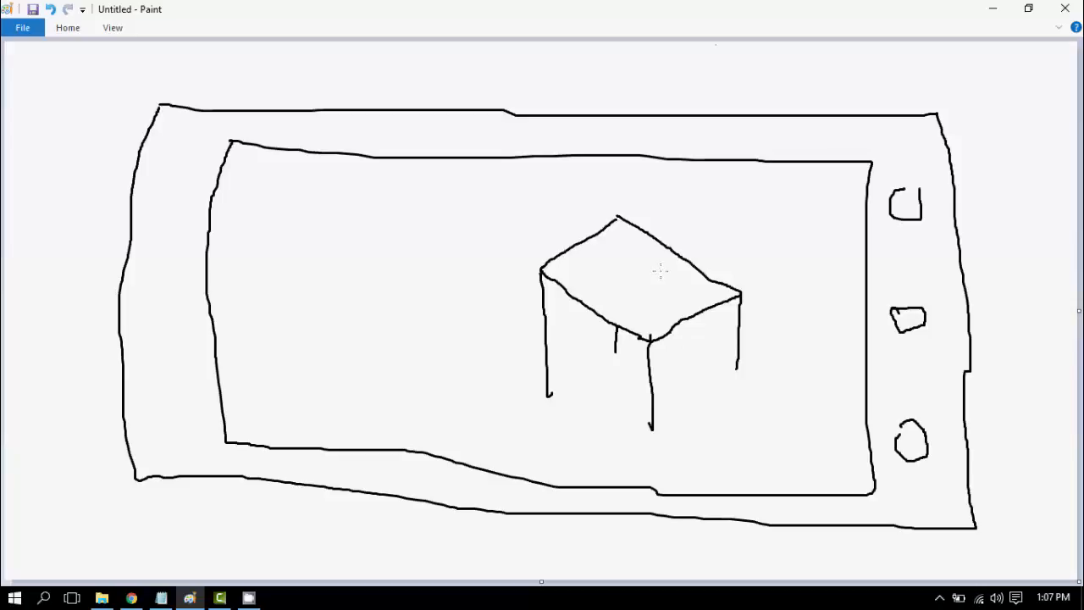
{"action": "mouse_move", "coordinate": [618, 217]}
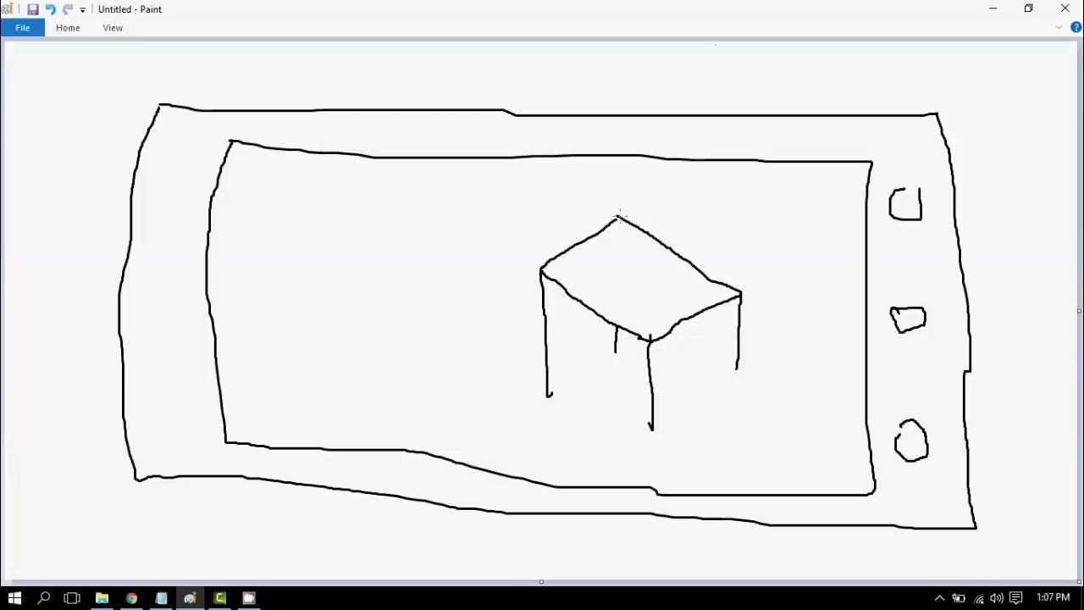
{"action": "mouse_move", "coordinate": [877, 495]}
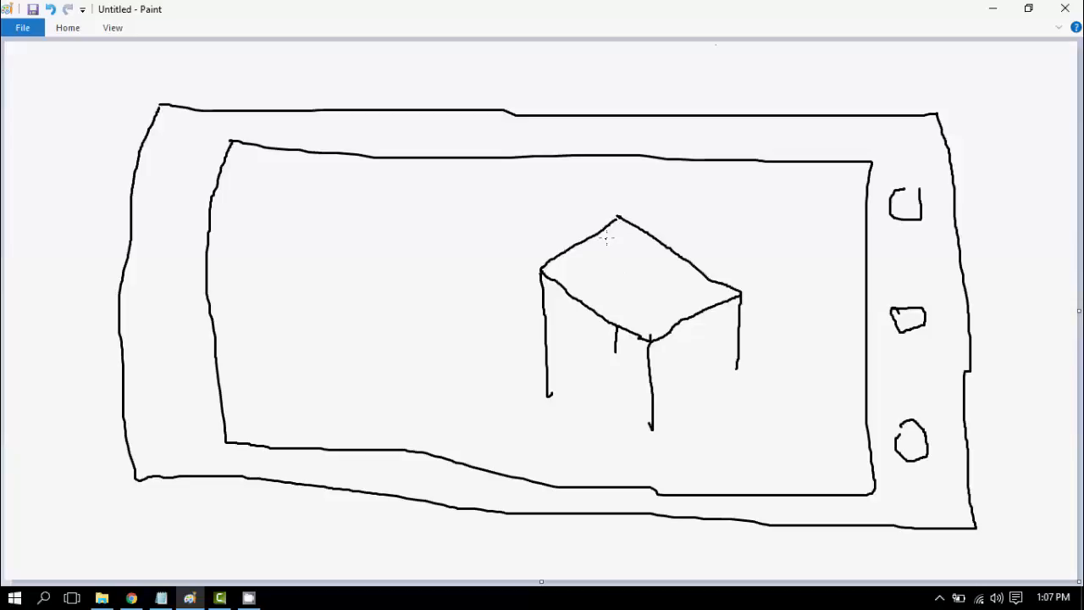
{"action": "mouse_move", "coordinate": [565, 243]}
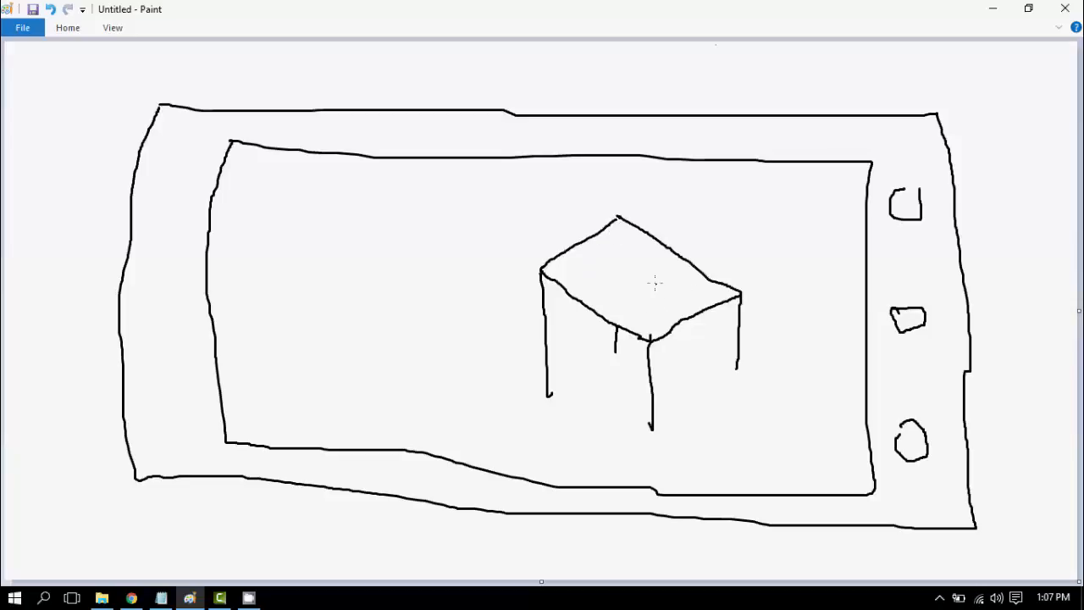
{"action": "mouse_move", "coordinate": [616, 259]}
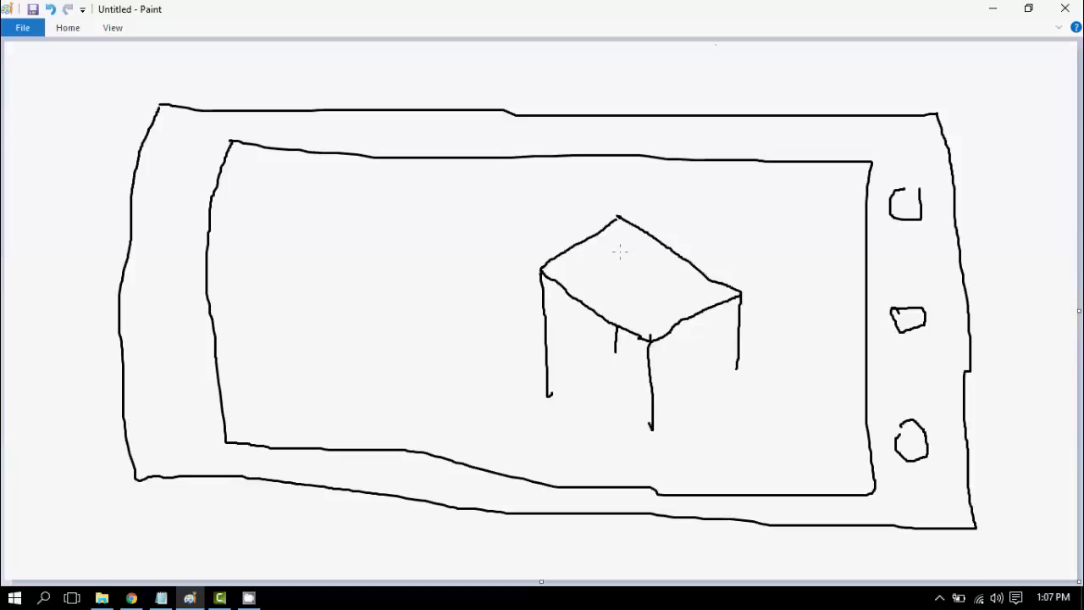
{"action": "mouse_move", "coordinate": [624, 255]}
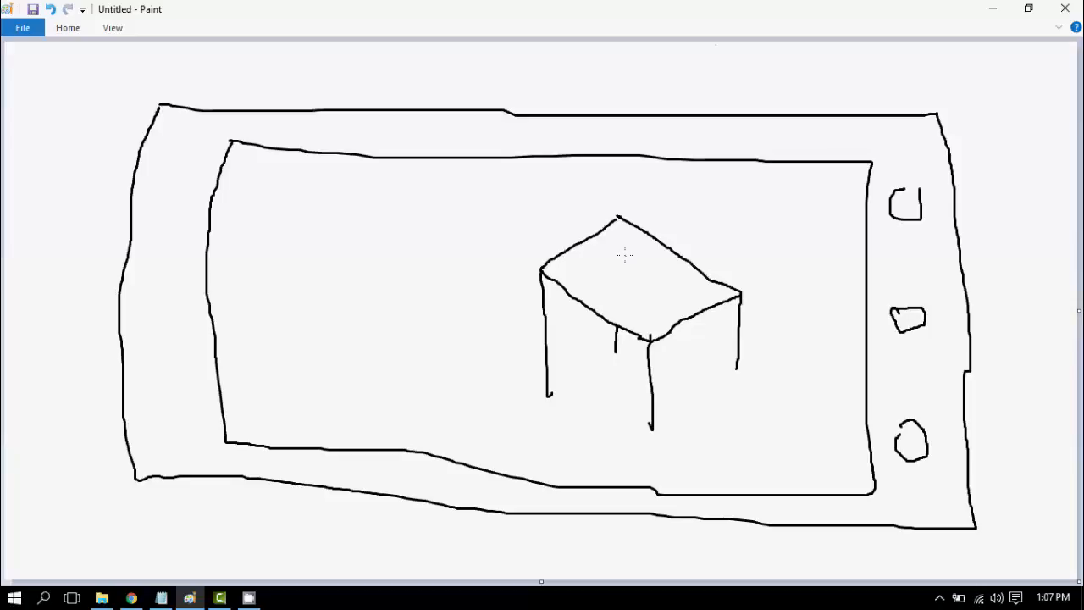
Step: Hand-write the word 'Green' across the diamond tabletop
{"action": "left_click_drag", "start_coordinate": [624, 246], "coordinate": [607, 270]}
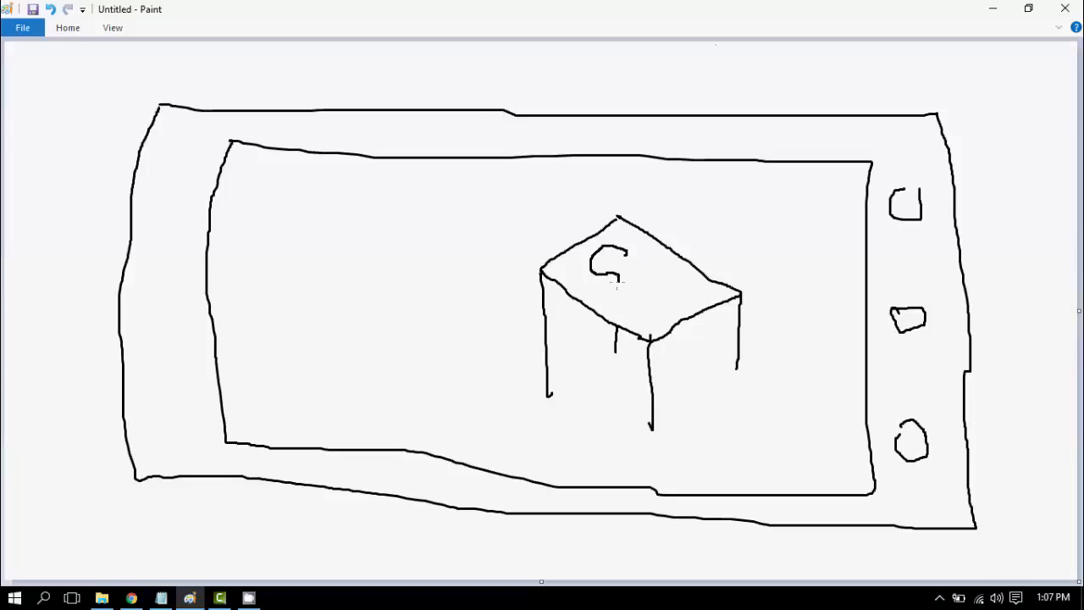
{"action": "left_click_drag", "start_coordinate": [623, 279], "coordinate": [629, 288]}
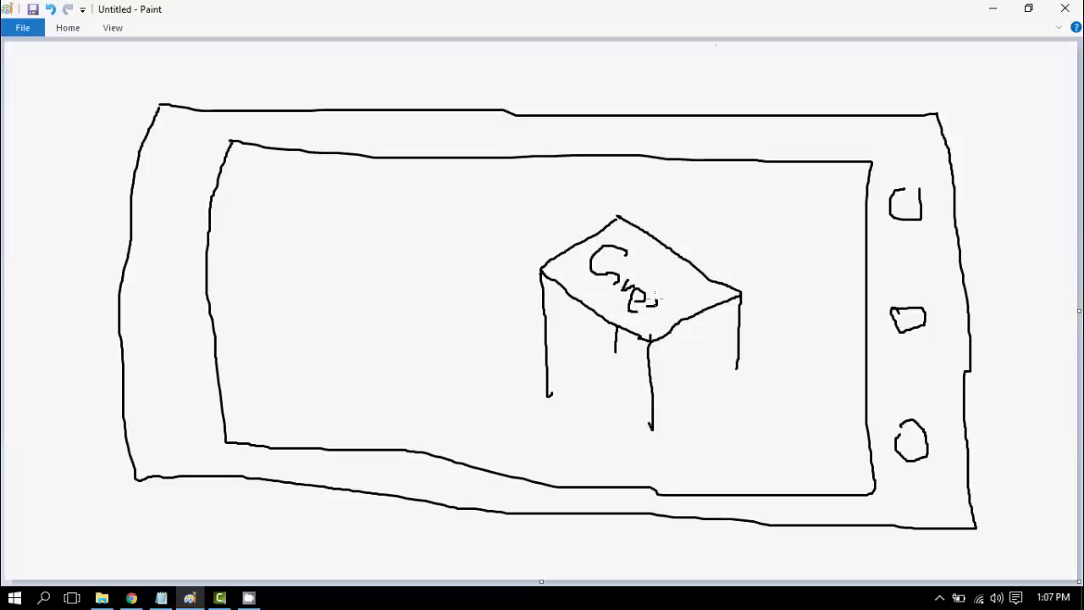
{"action": "left_click_drag", "start_coordinate": [630, 292], "coordinate": [657, 309]}
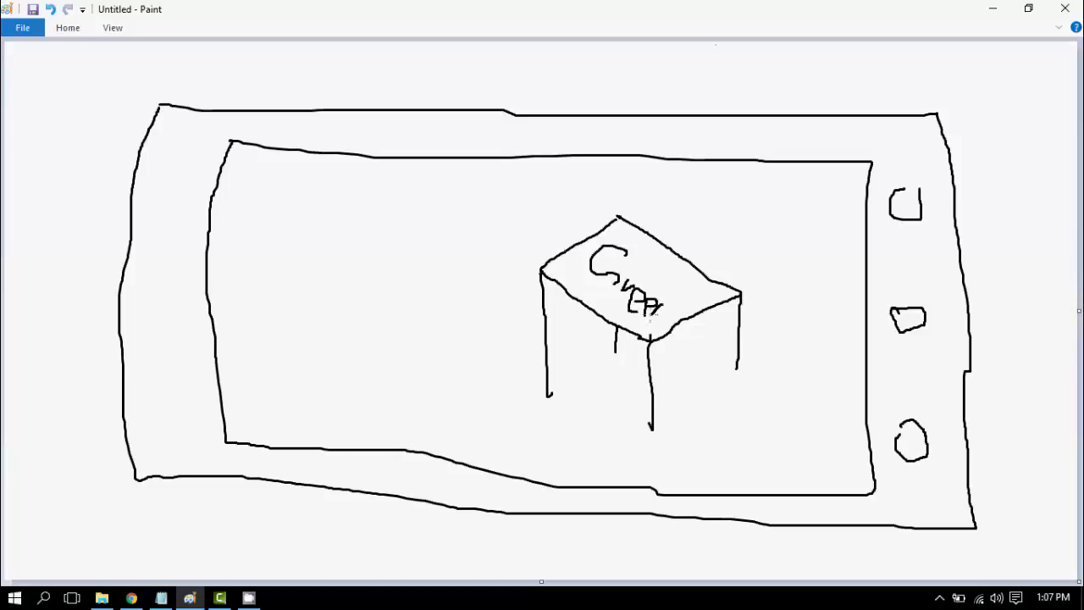